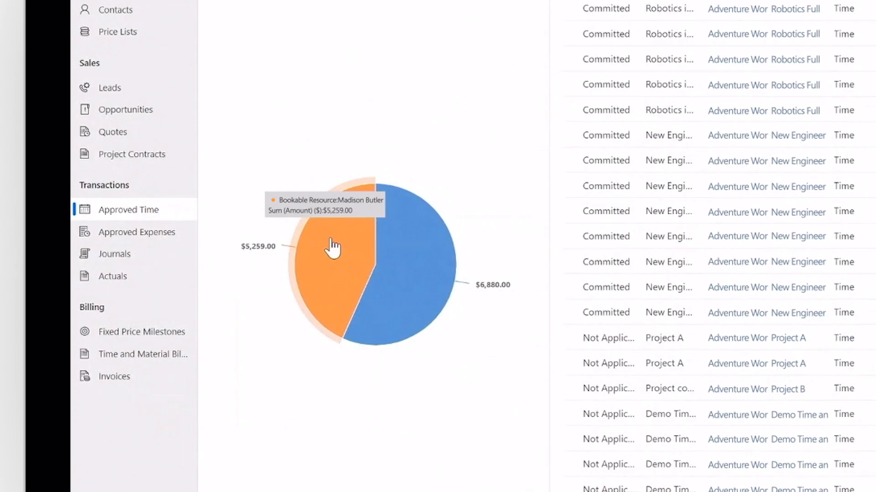
mouse_move(407, 255)
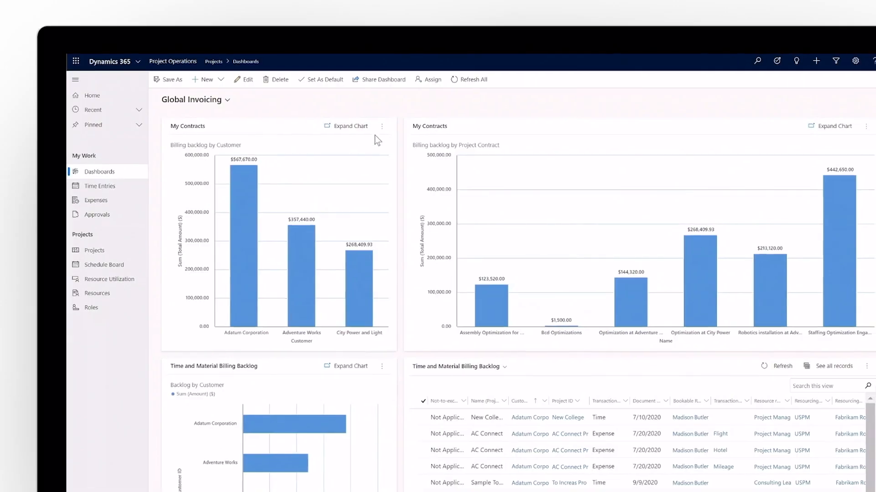
Open View Records from the customer billing backlog chart's options menu.
left_click(382, 127)
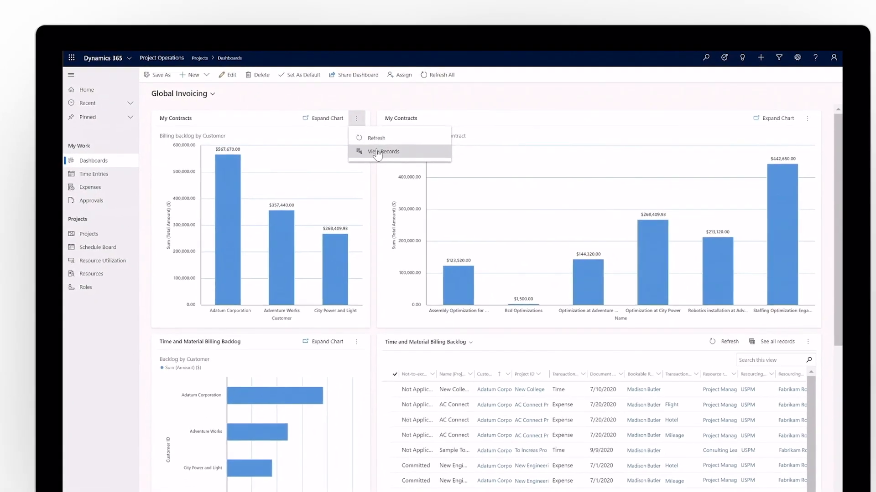
left_click(383, 151)
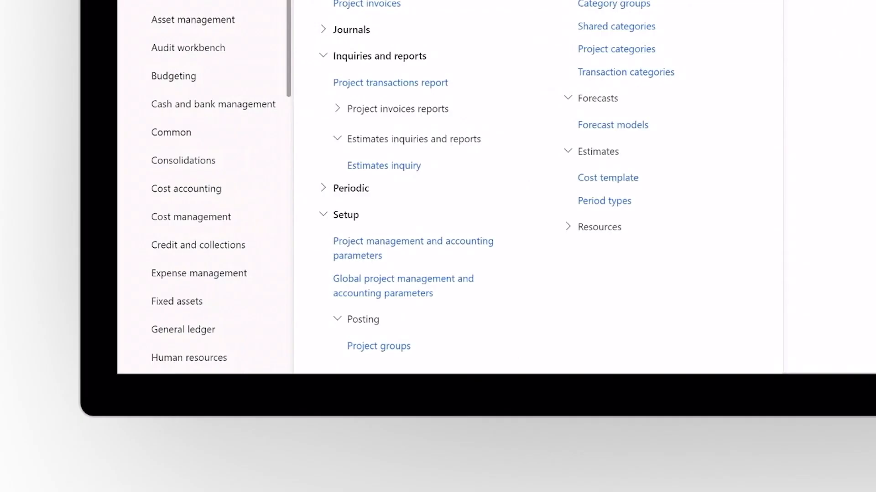
mouse_move(417, 297)
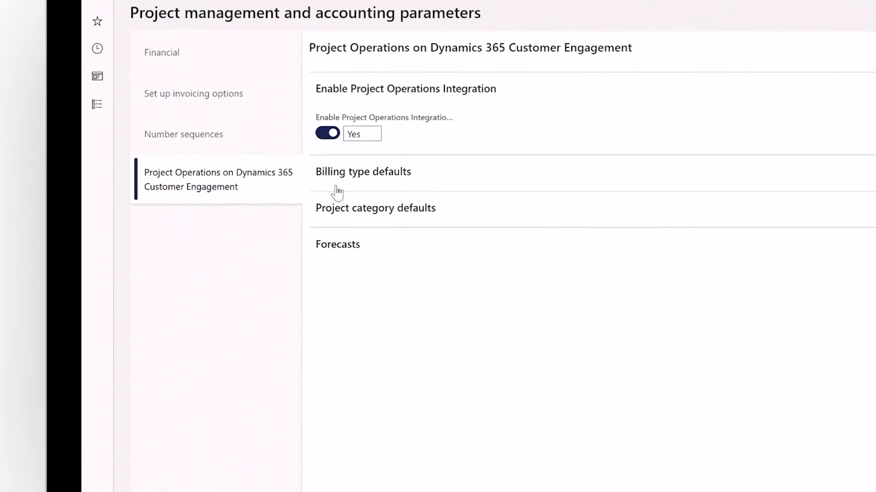
Expand Billing type defaults on the Customer Engagement parameters tab and scroll through them.
left_click(362, 171)
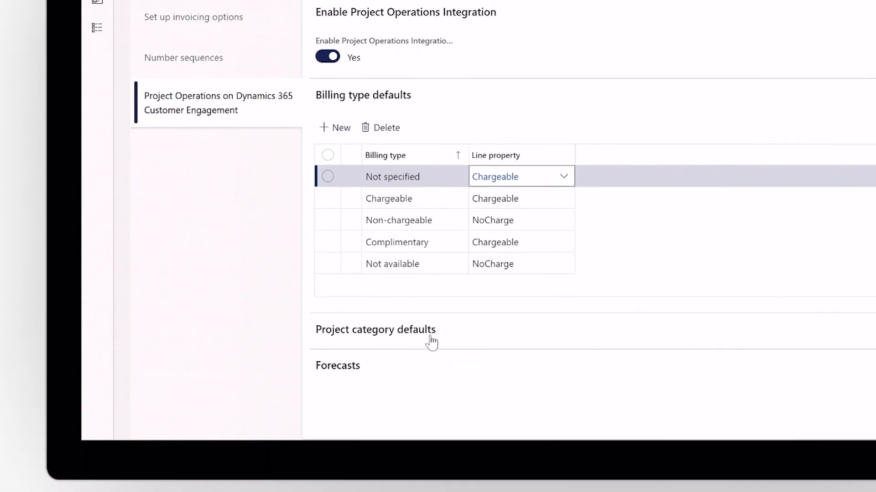
scroll("down", 3)
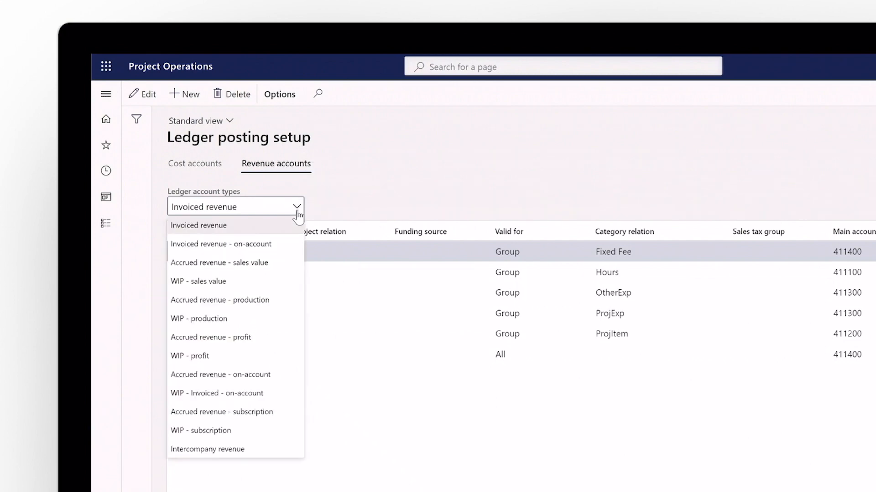
Open the Ledger account types dropdown on the Revenue accounts tab.
left_click(198, 226)
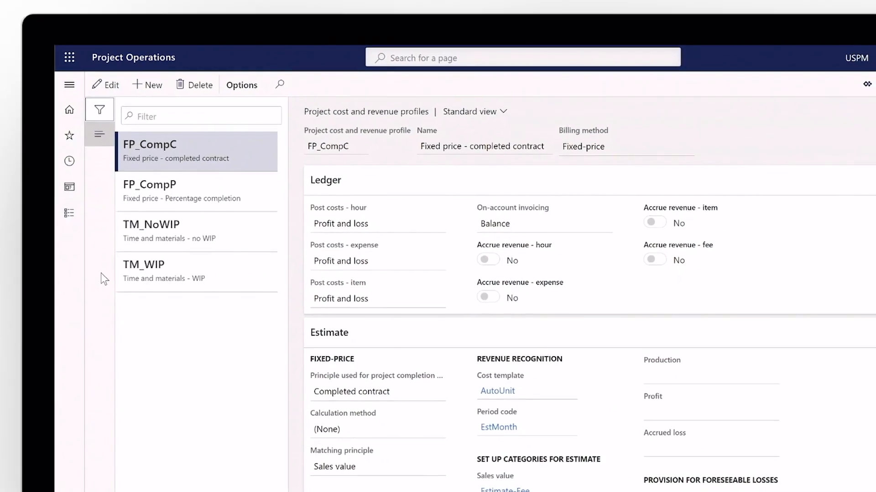
Fill in the new fixed-price rule row for contract ORD-01001-Z0L0C1 with Group relation.
left_click(148, 184)
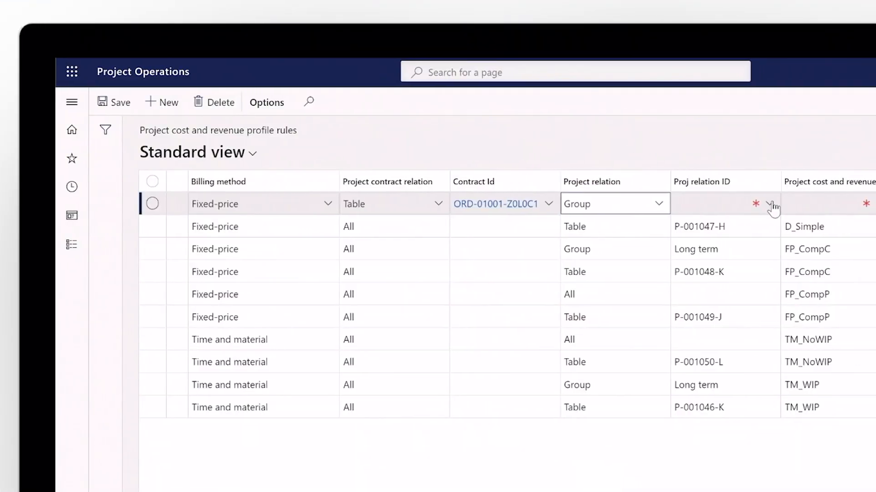
Relate the rule to the Long term project group and choose its cost and revenue profile.
left_click(774, 204)
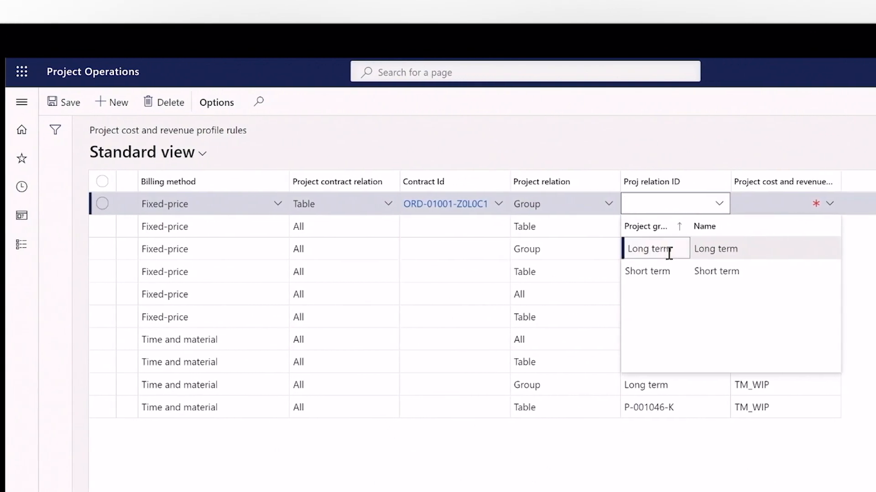
left_click(655, 249)
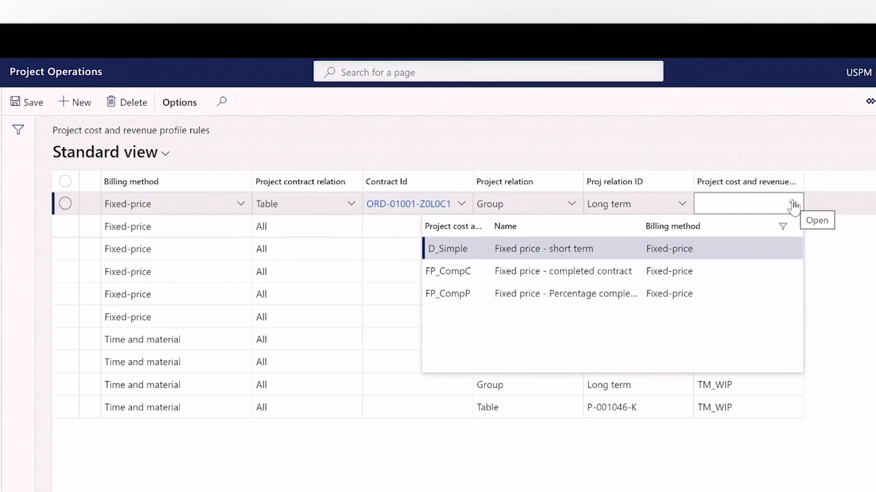
left_click(447, 293)
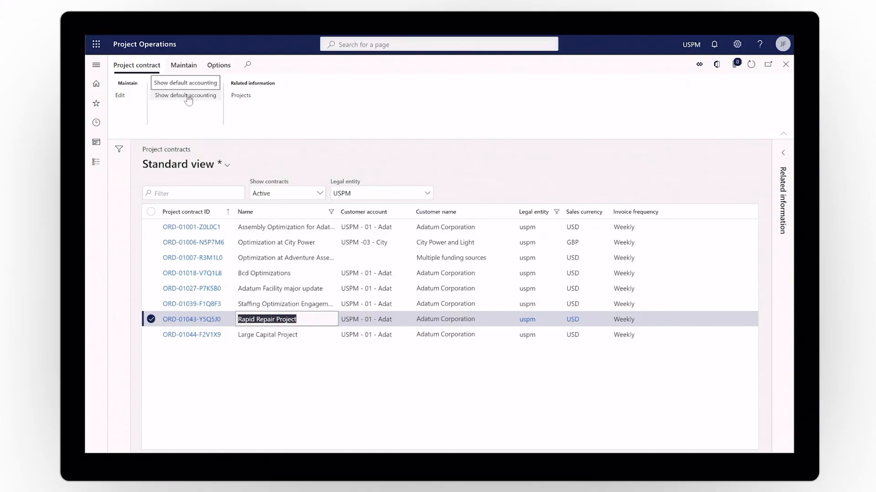
Show Rapid Repair Project's default accounting, expand Contract, and scroll to funding source dimensions.
left_click(185, 96)
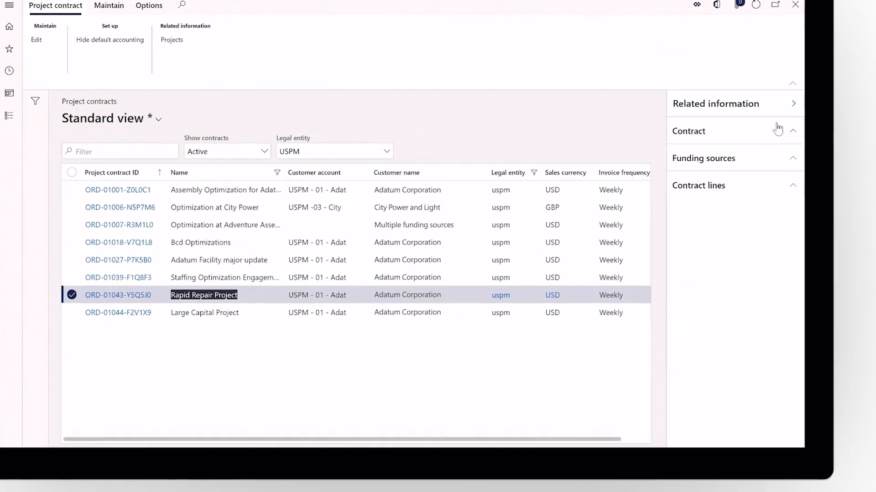
left_click(774, 131)
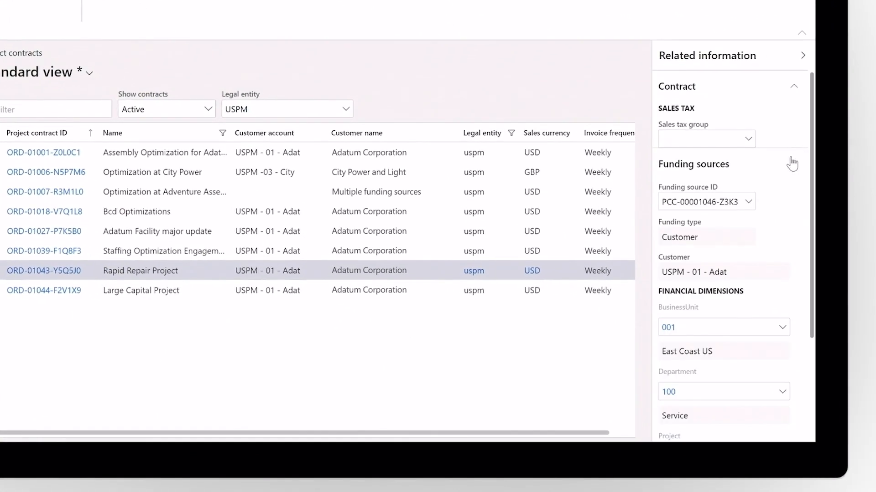
scroll("down", 3)
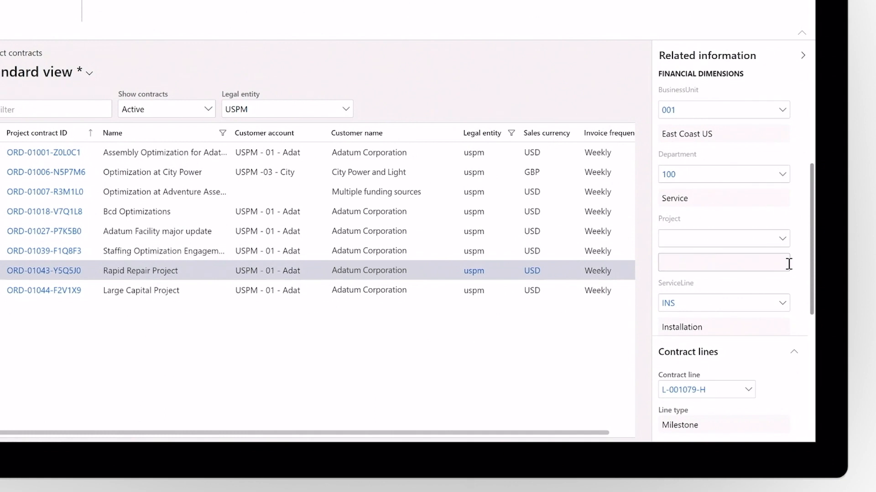
scroll("down", 3)
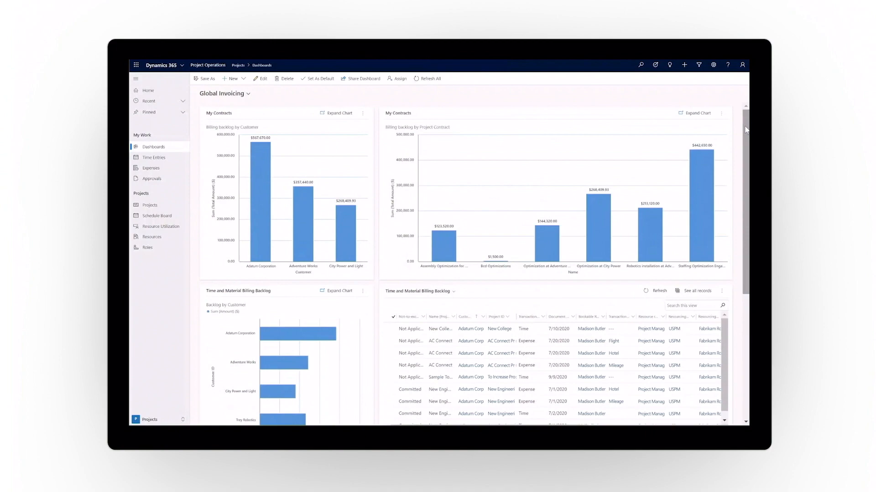
View the contract records behind the backlog chart and drill down by contract Name.
left_click(353, 99)
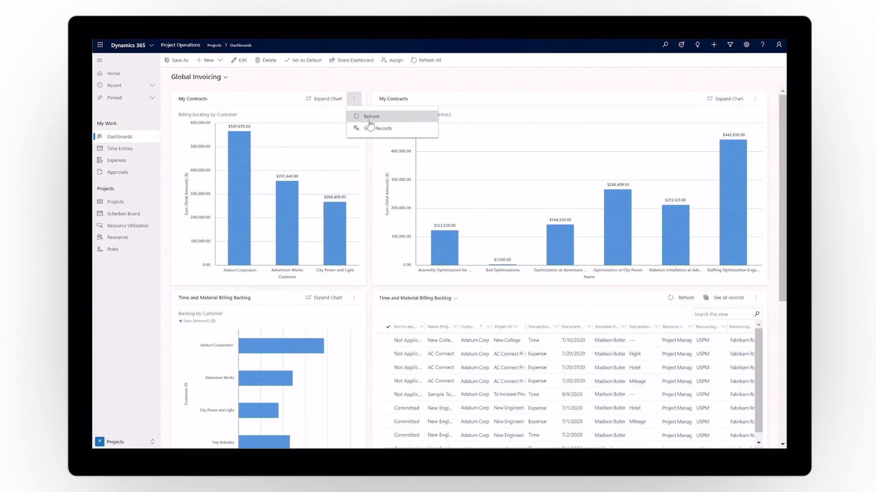
left_click(384, 128)
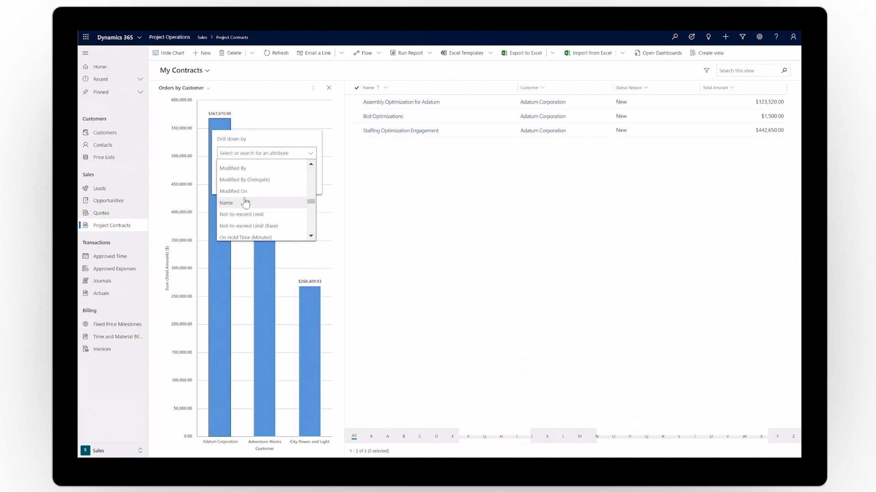
left_click(226, 202)
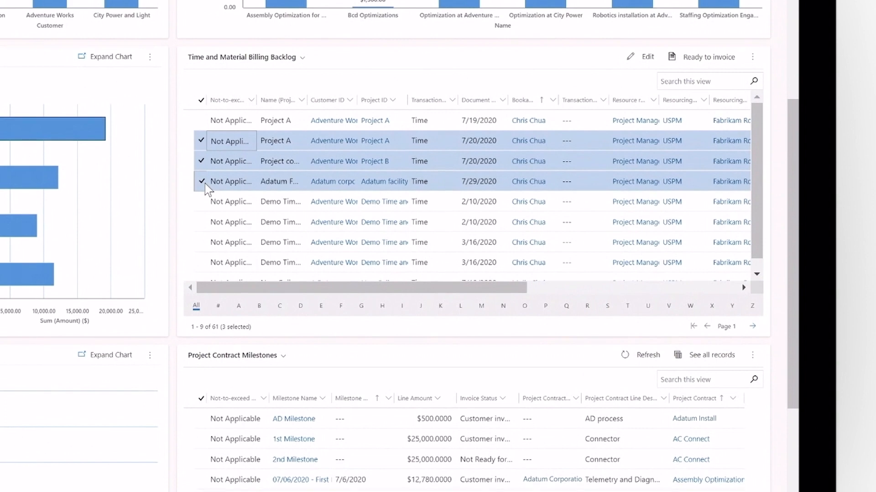
Drill the Adventure Works backlog down by bookable resource and select all its transactions.
scroll("down", 3)
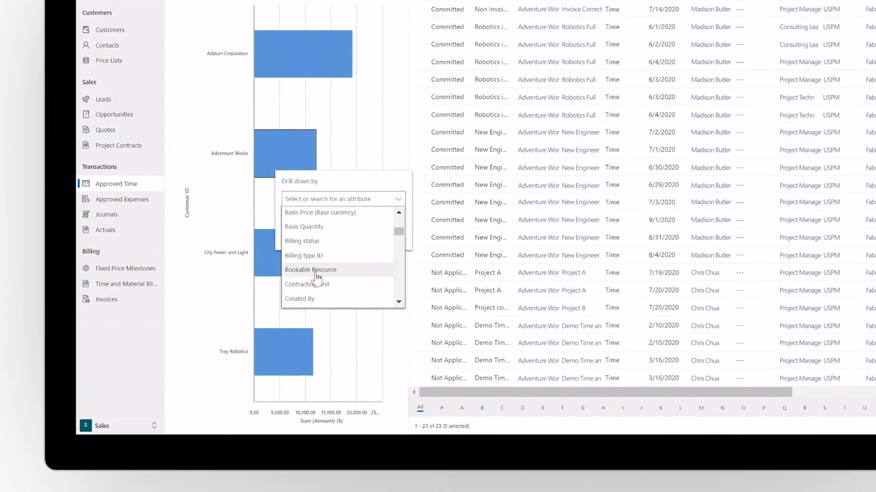
left_click(310, 270)
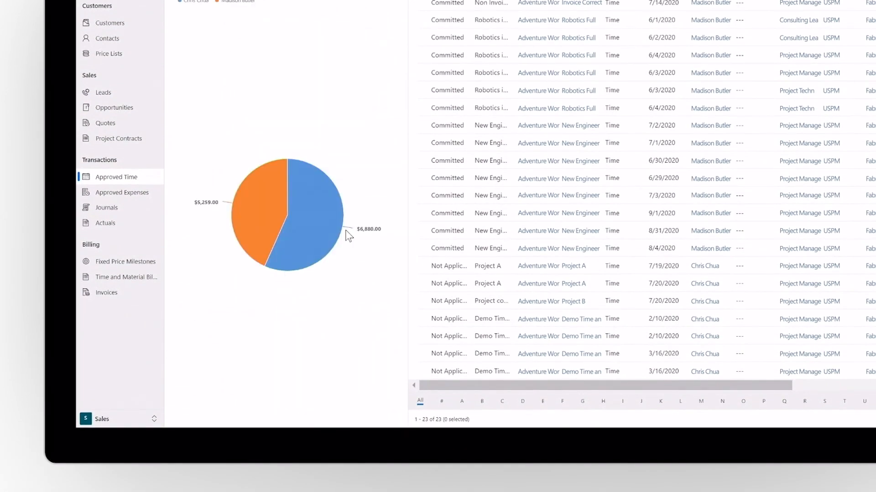
mouse_move(347, 235)
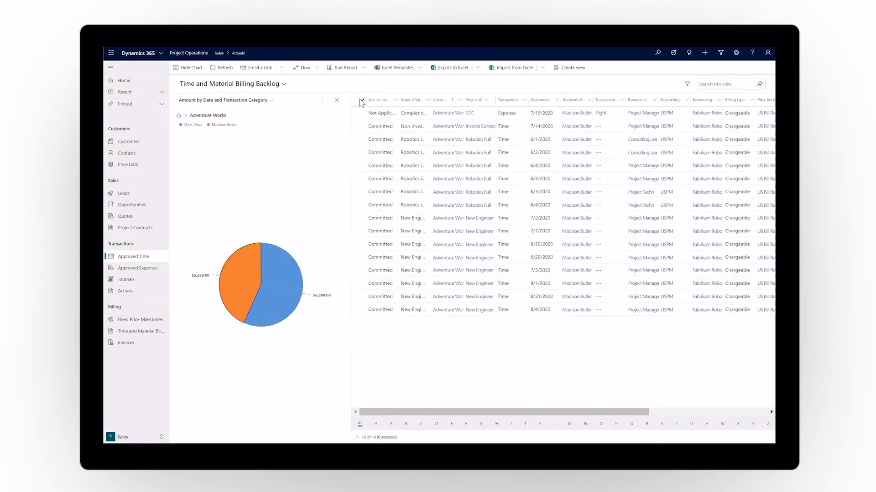
left_click(361, 100)
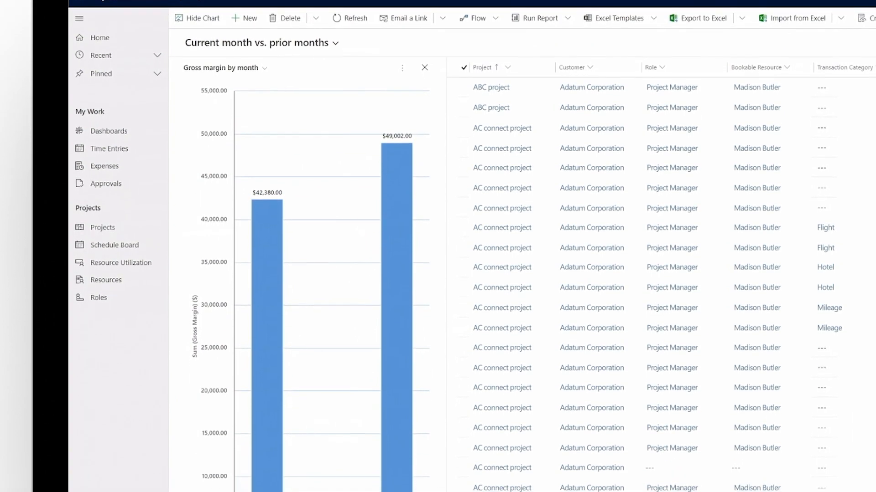
Scroll the Current month vs. prior months view down to the Gross margin by month chart.
scroll("down", 3)
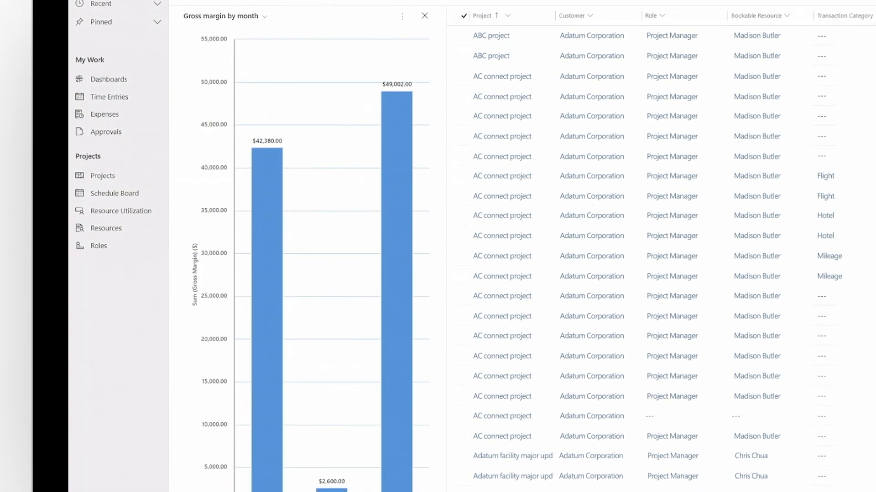
scroll("down", 3)
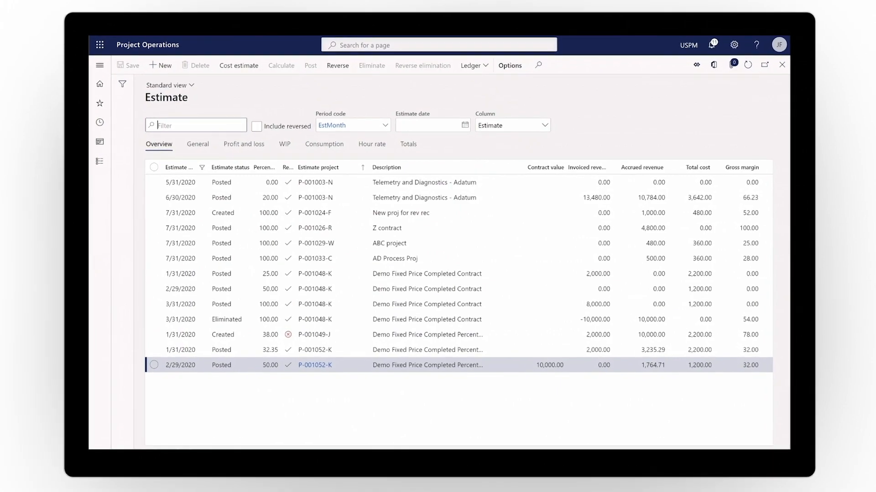
Step through the P-001052-K estimate's General, Profit and loss, WIP, Consumption and Hour rate tabs.
left_click(198, 144)
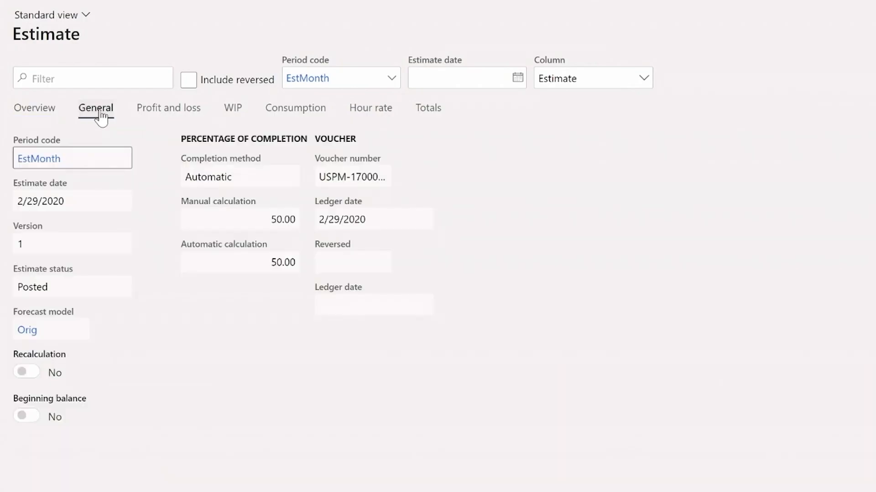
left_click(169, 108)
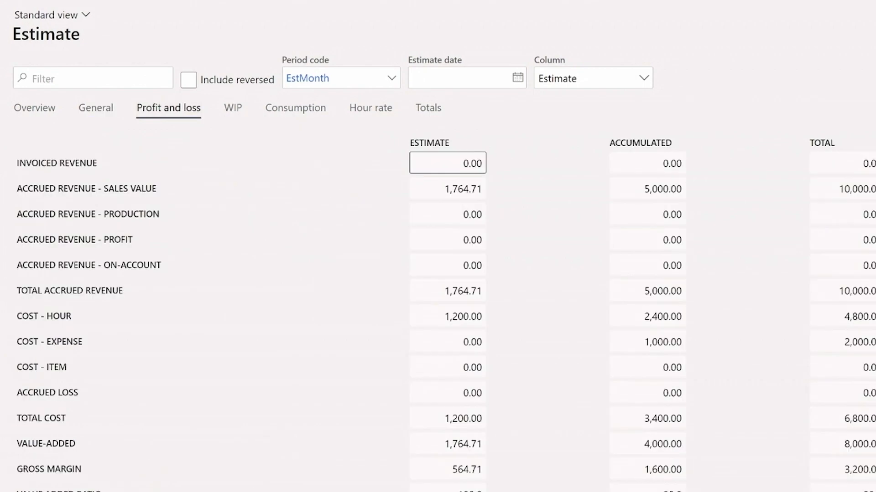
left_click(232, 108)
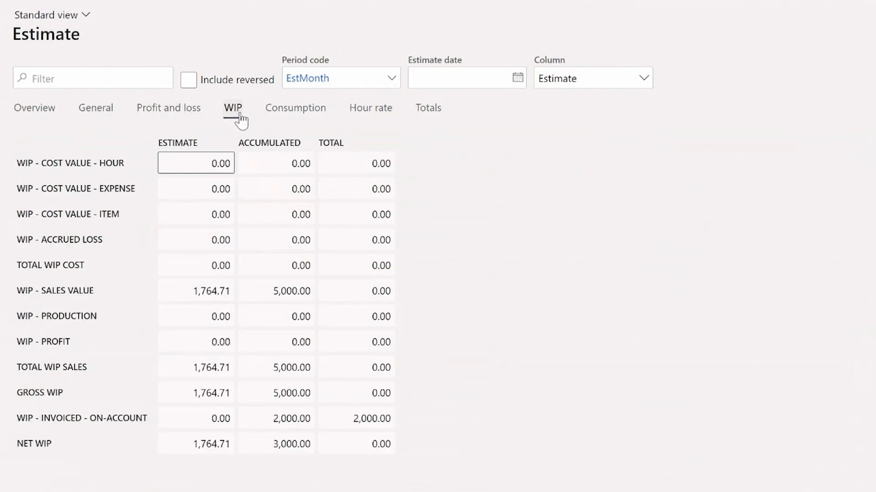
left_click(295, 108)
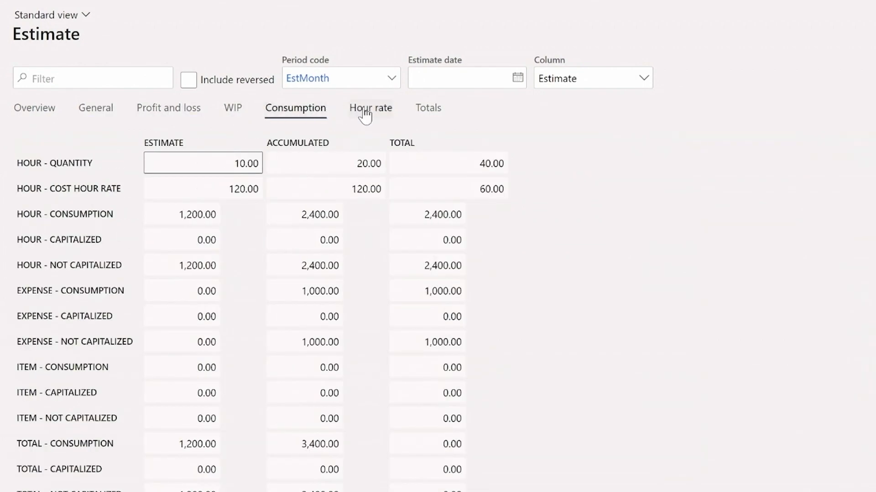
left_click(371, 108)
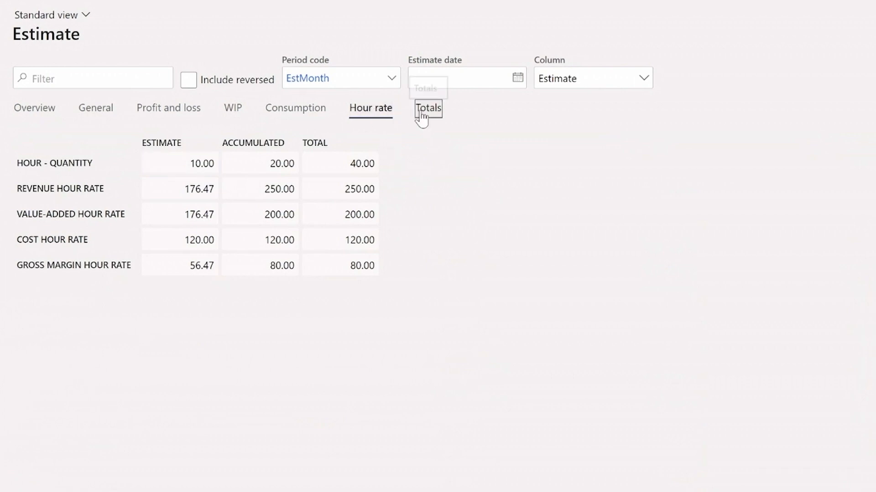